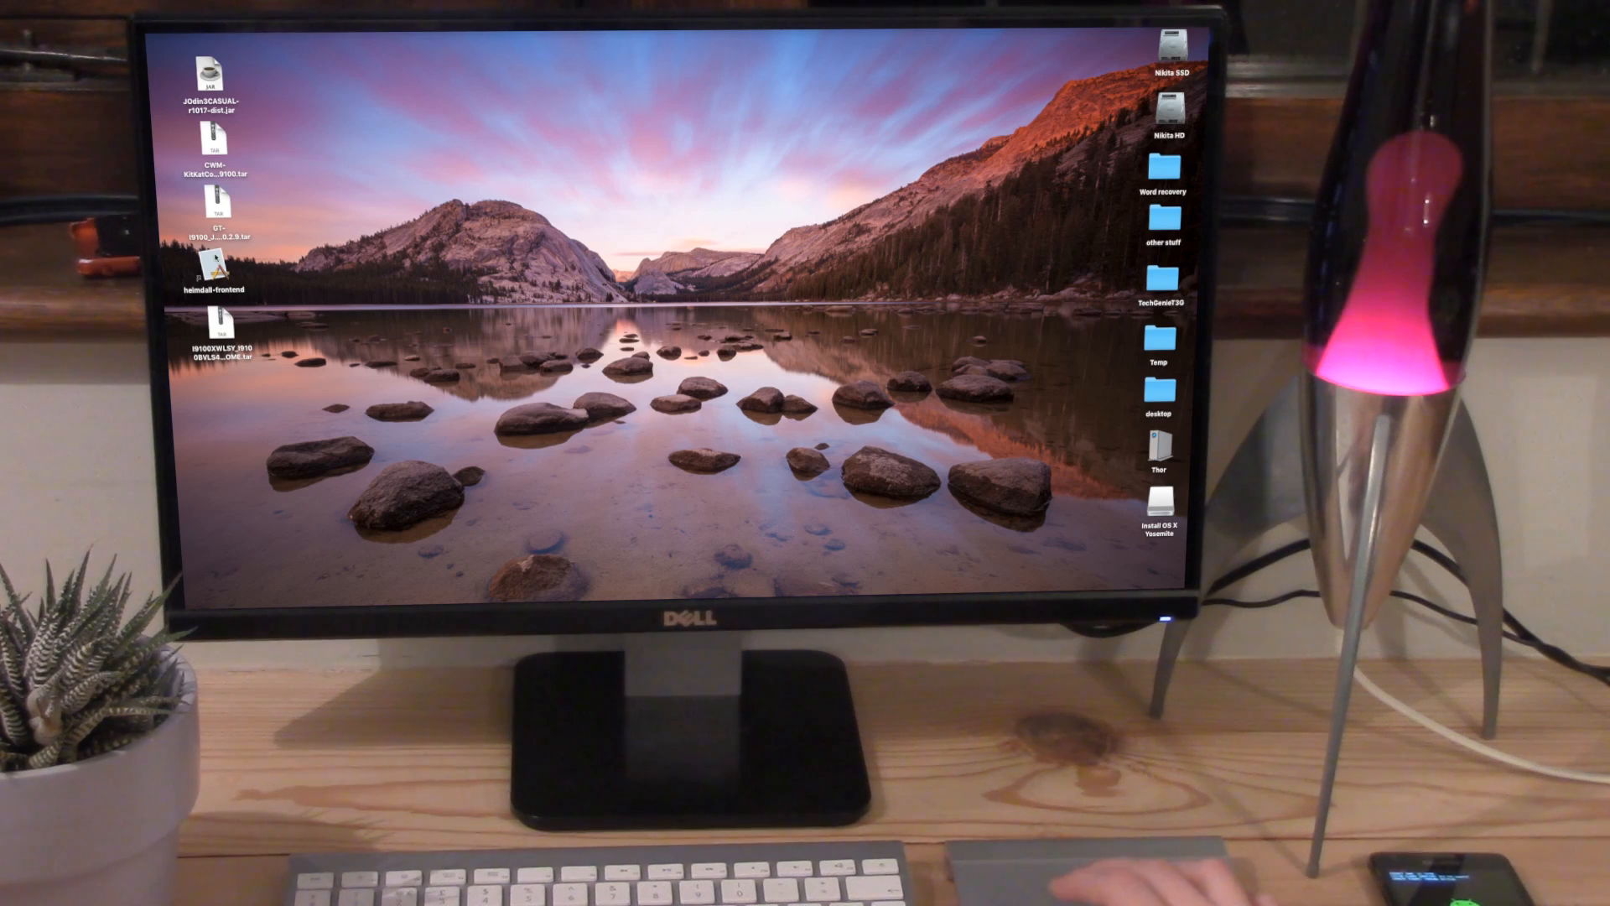
# Step: Launch the Heimdall Frontend app from its desktop icon
pyautogui.click(214, 277)
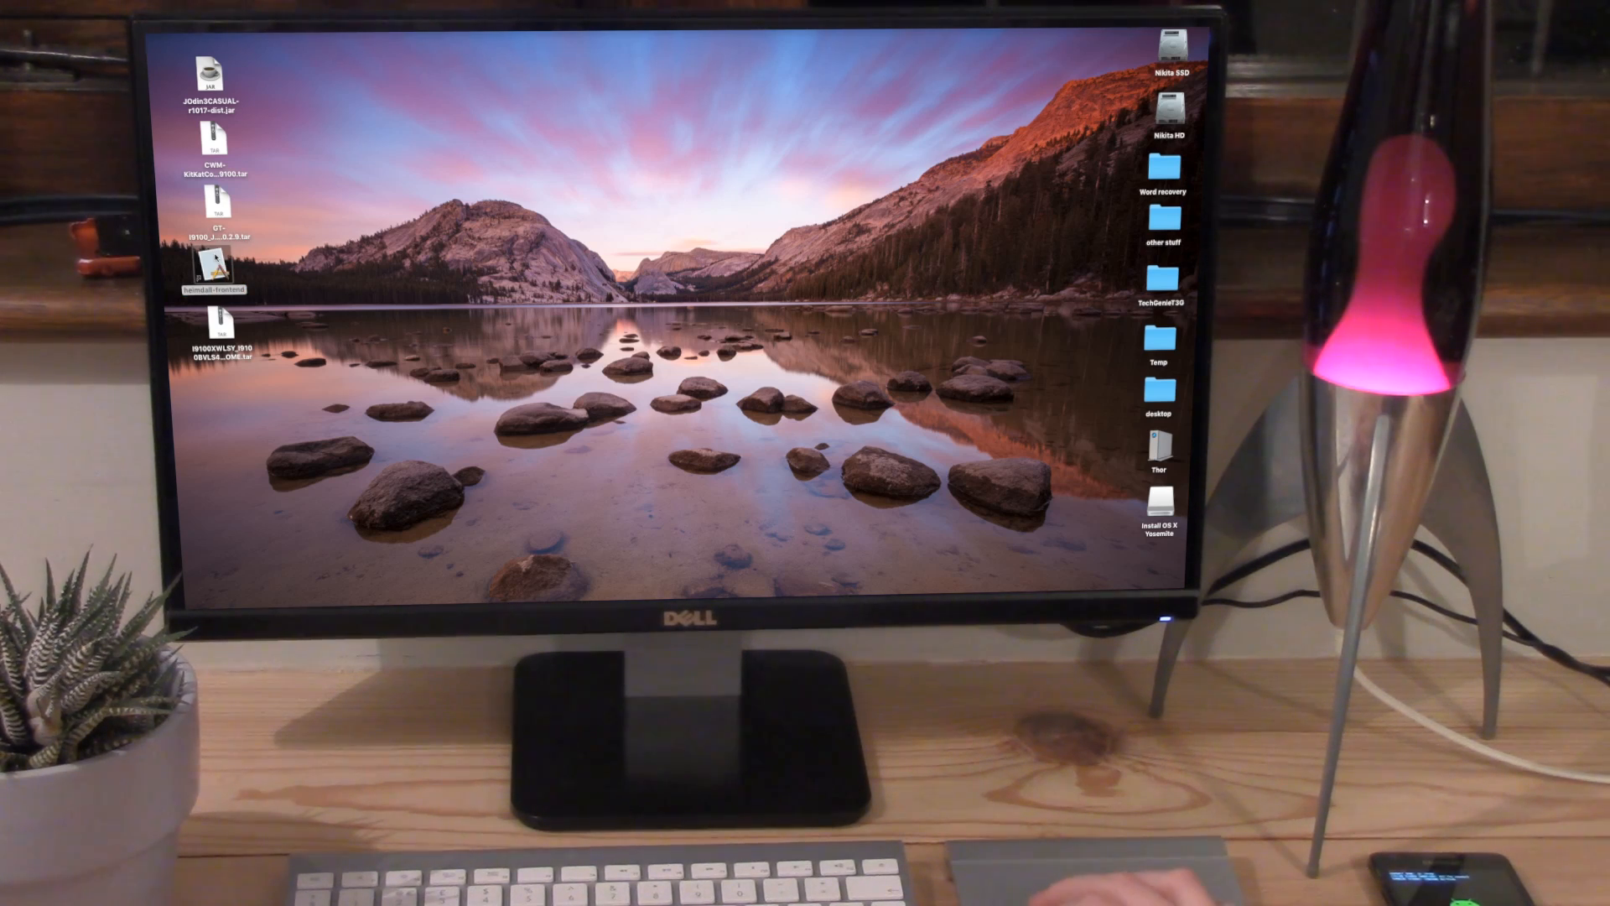
pyautogui.doubleClick(212, 274)
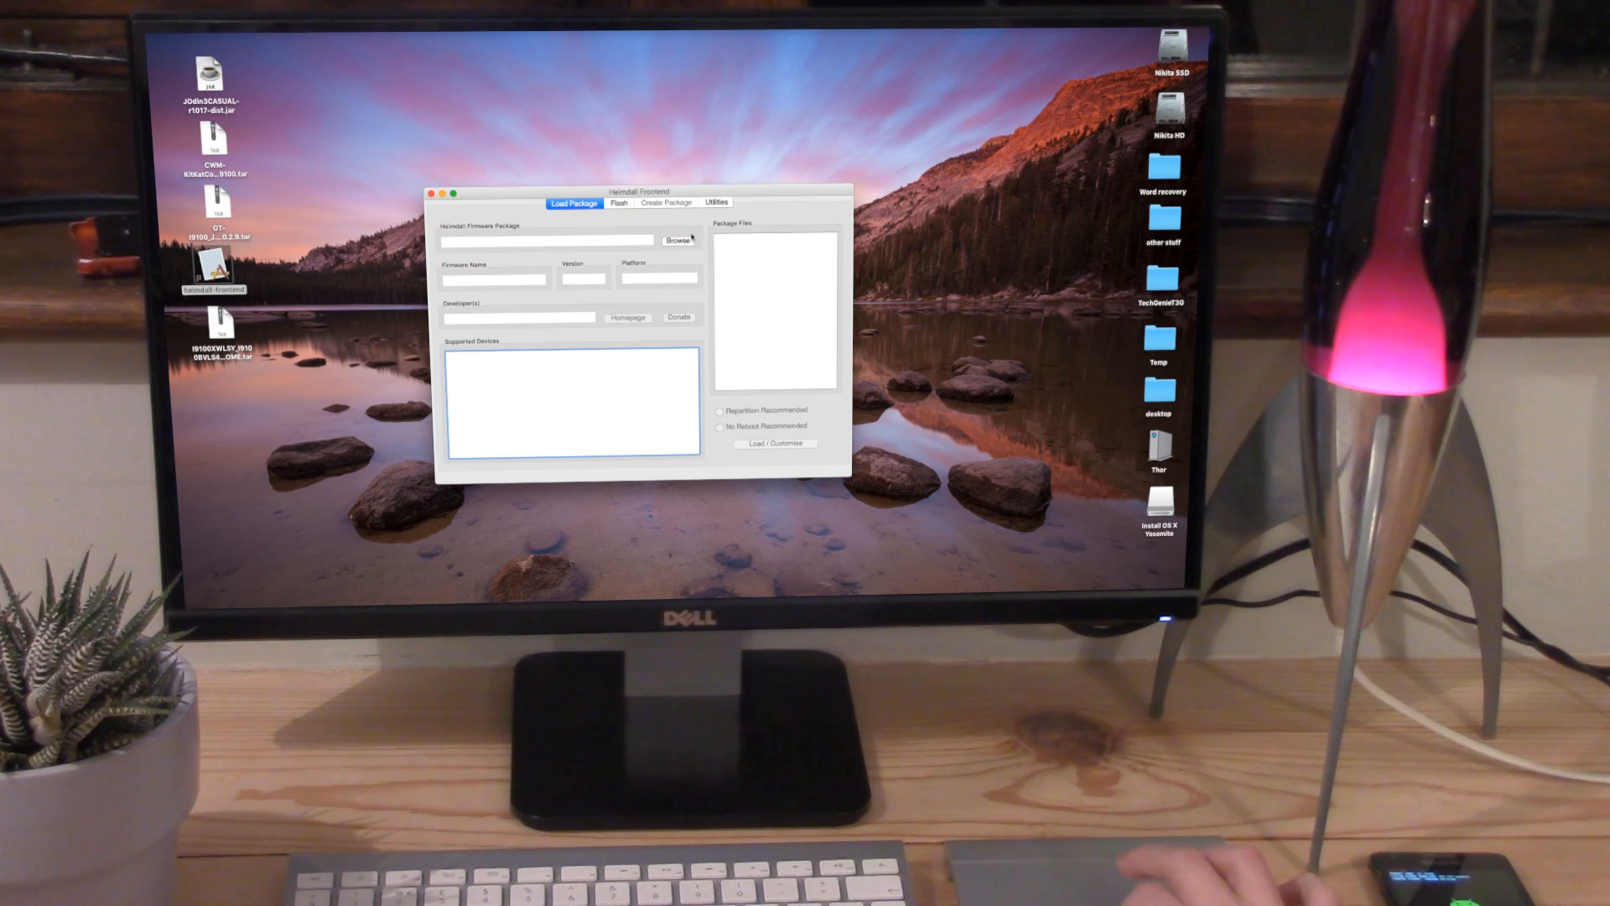
# Step: Detect the connected phone in Utilities and start Save As for the PIT file
pyautogui.click(716, 202)
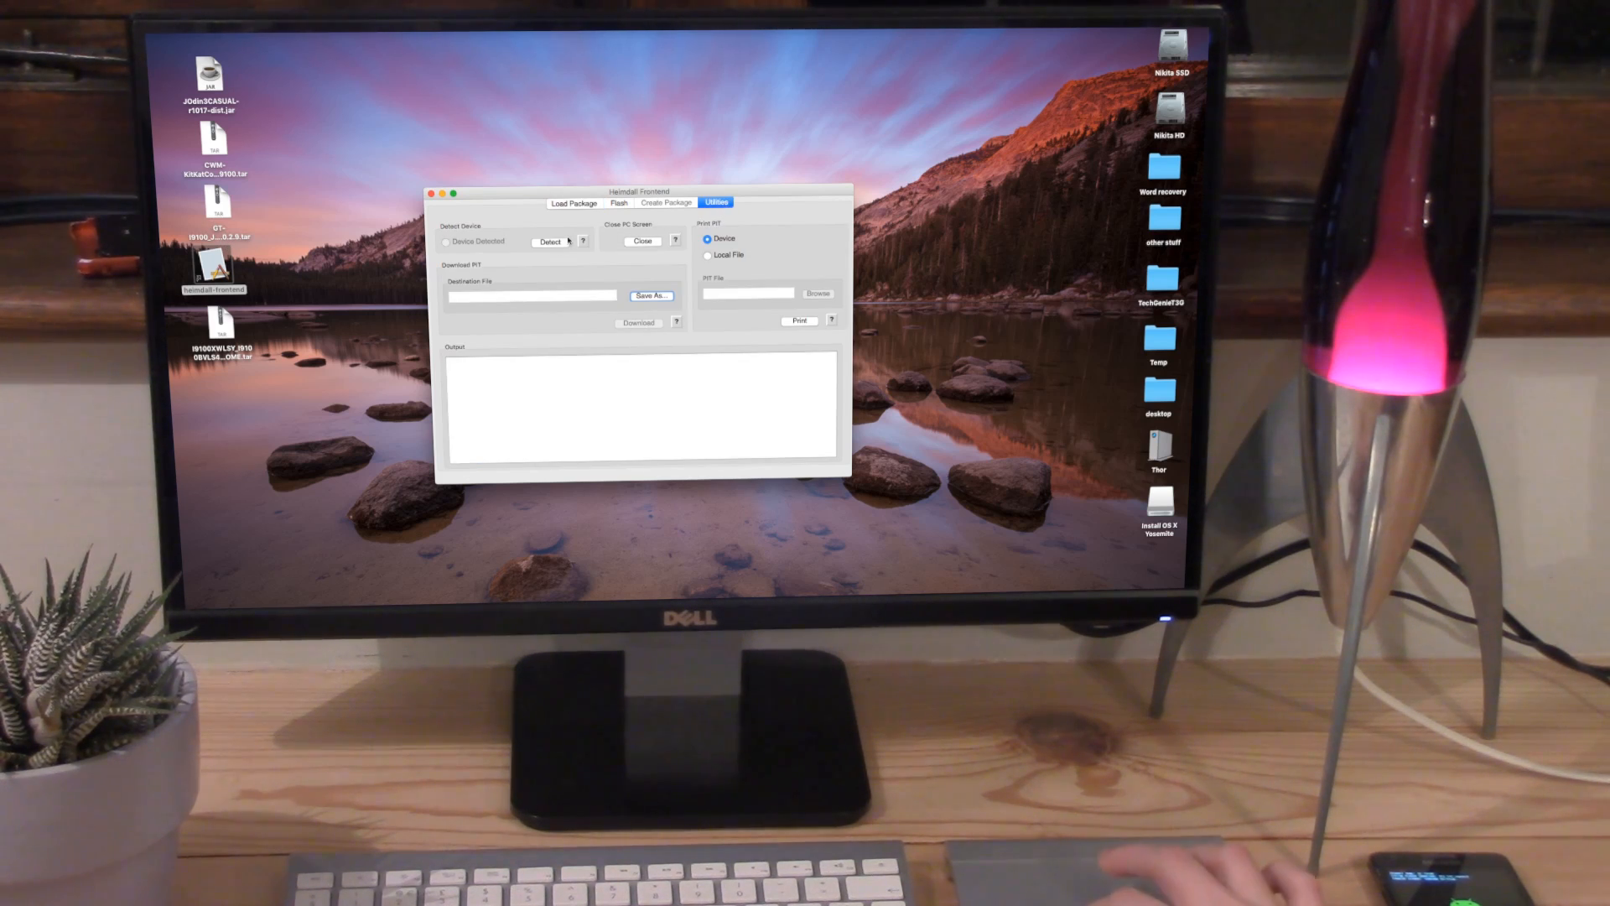
pyautogui.click(550, 241)
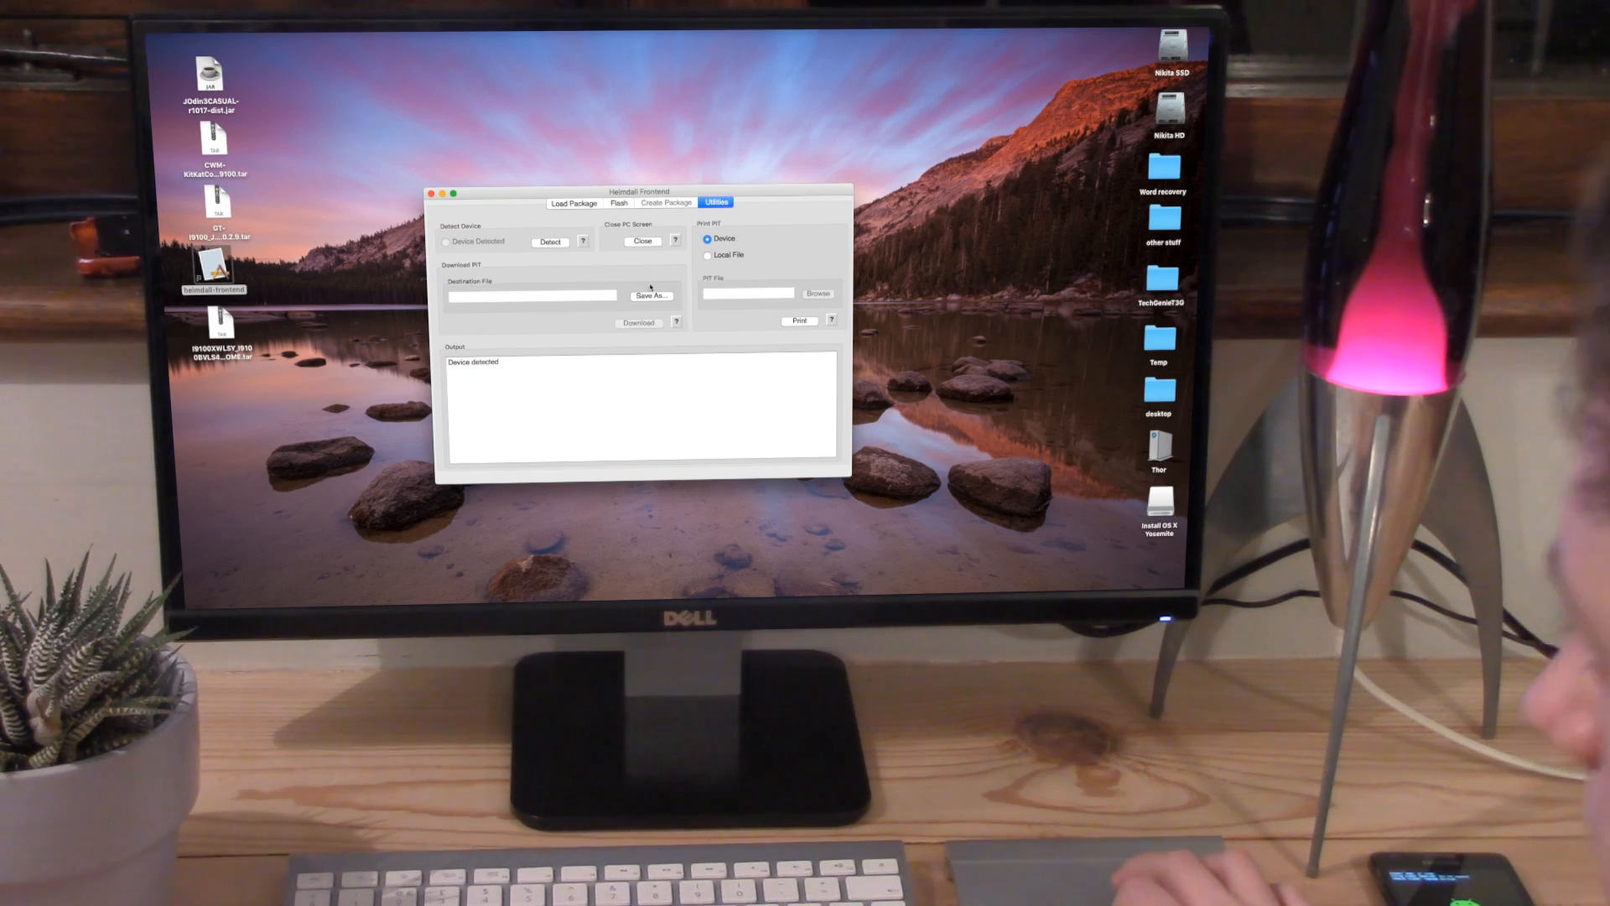
pyautogui.click(651, 296)
pyautogui.write('GI9100')
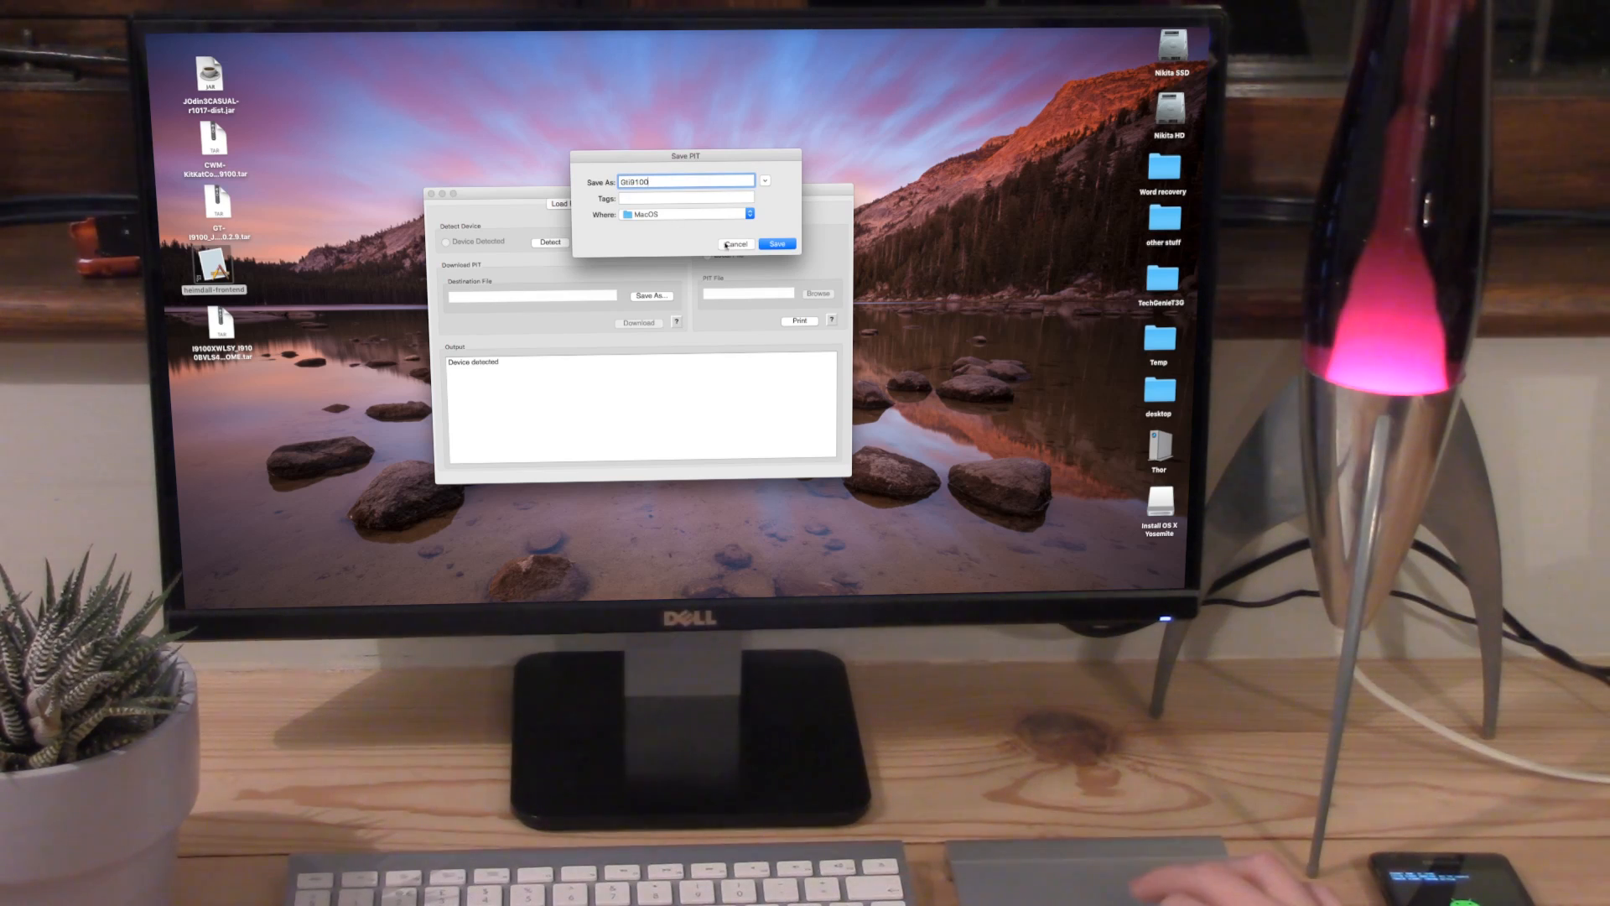
# Step: Choose the Desktop folder as the PIT file destination and confirm it
pyautogui.click(747, 214)
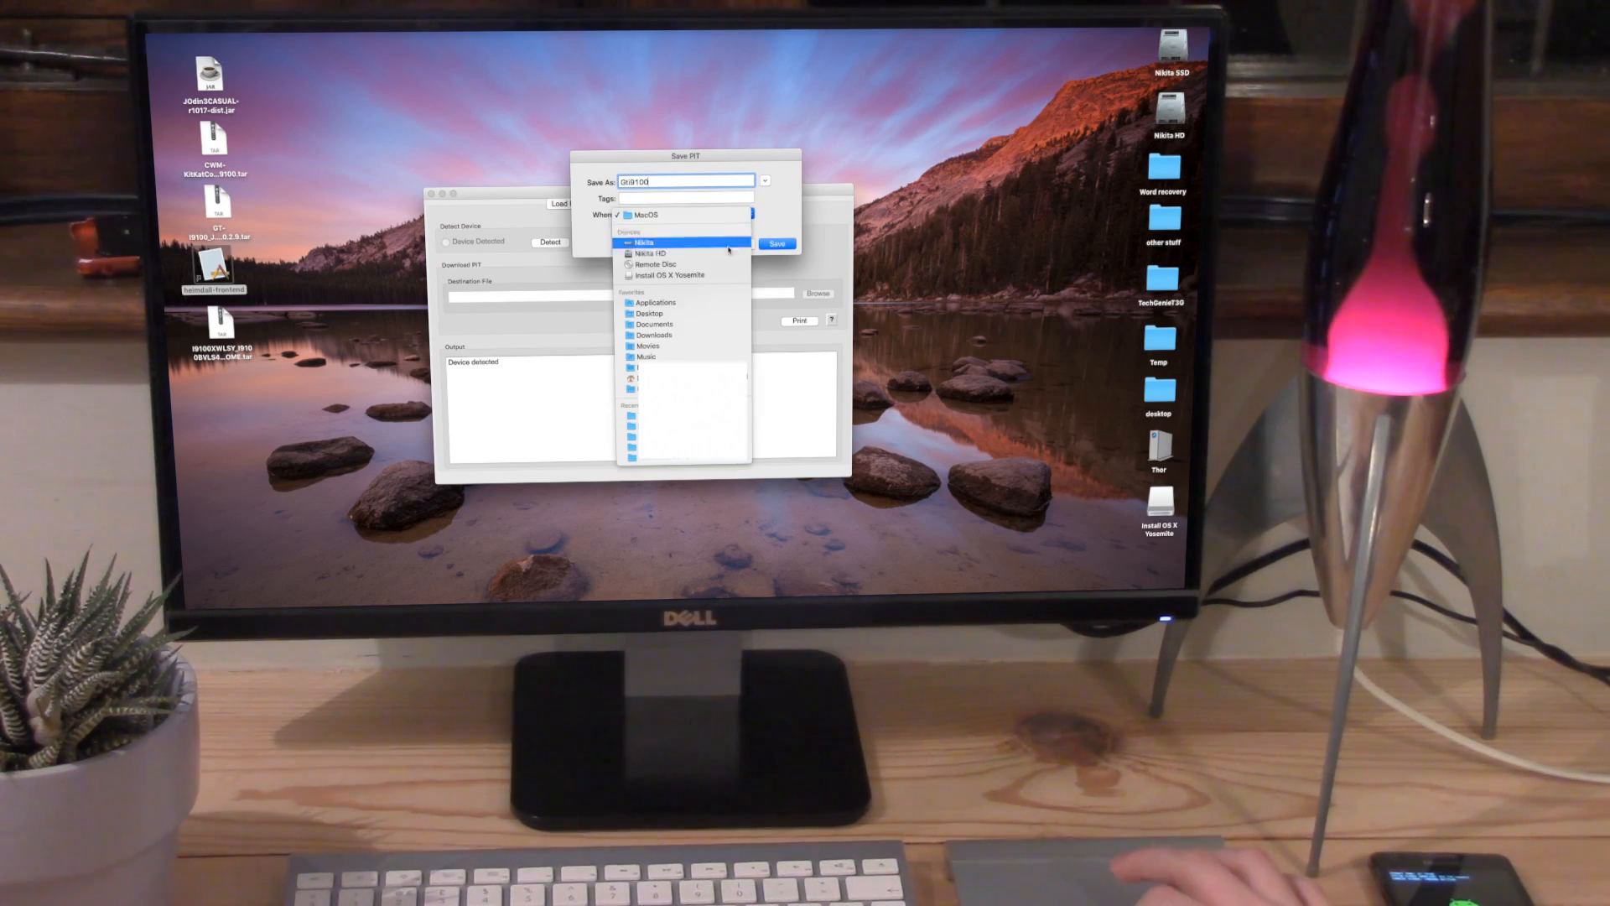
pyautogui.click(649, 313)
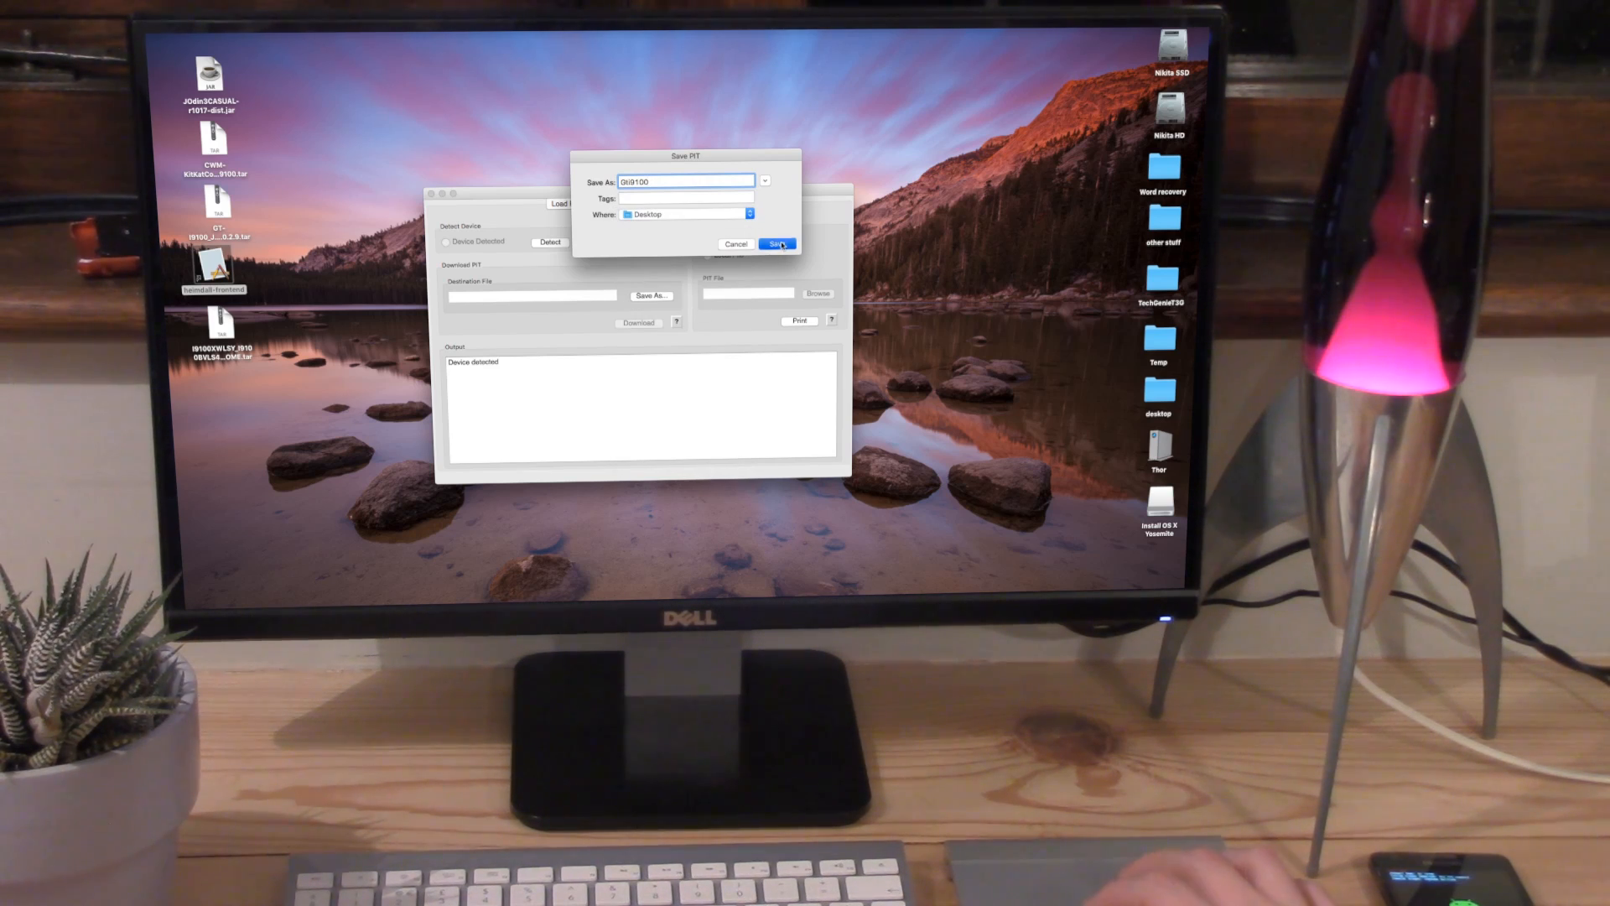
pyautogui.click(778, 244)
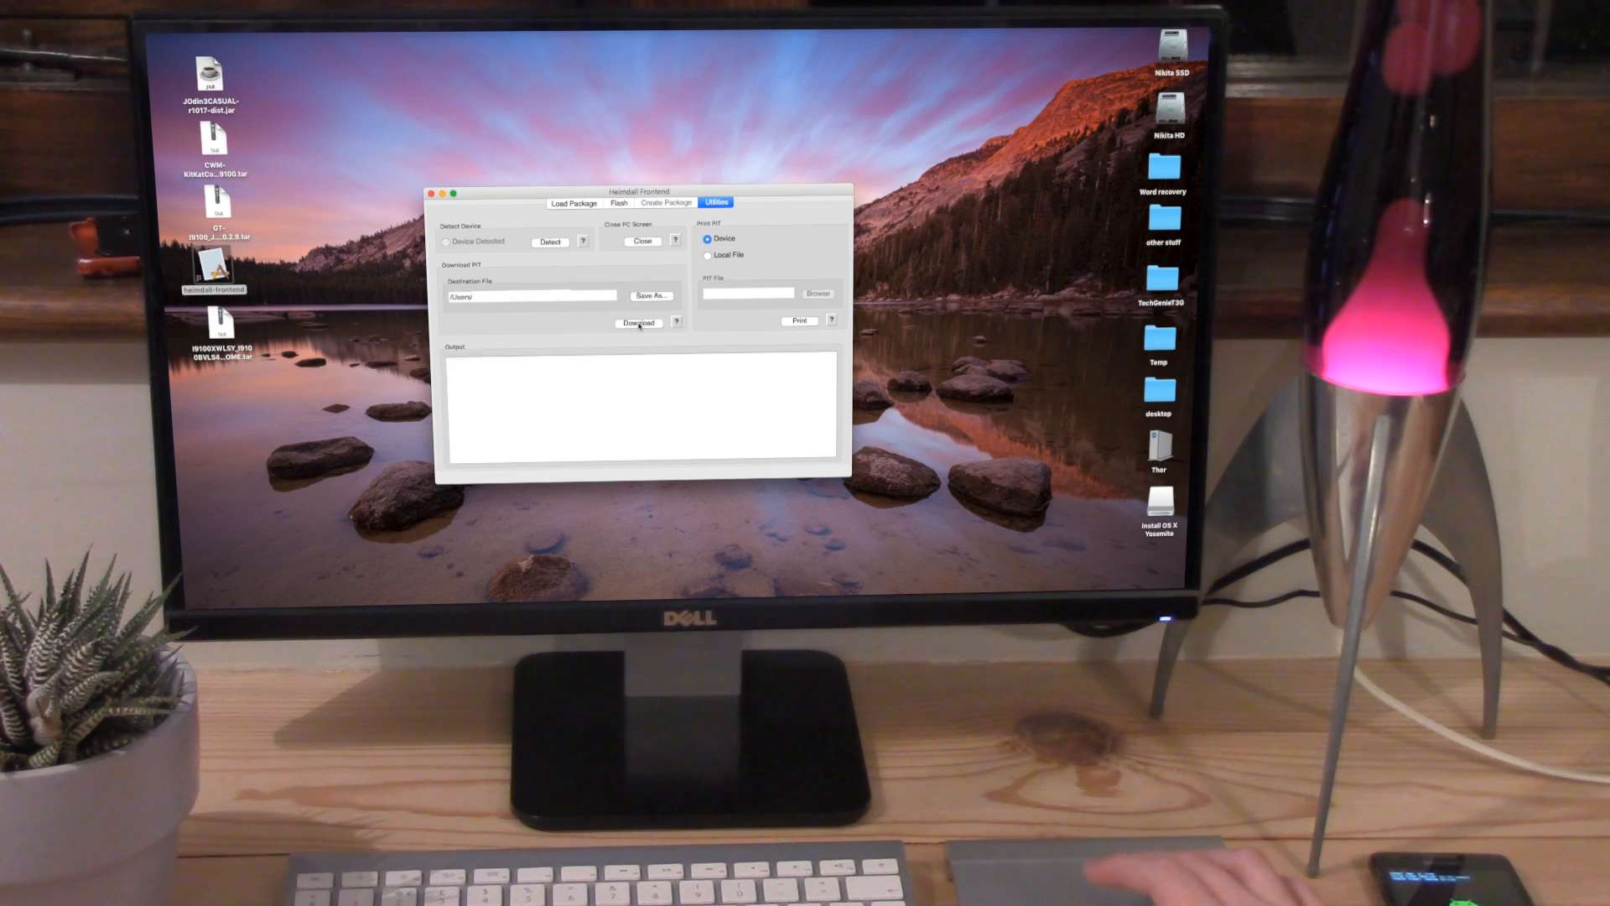
# Step: Download the phone's PIT file so it appears on the Desktop
pyautogui.click(638, 322)
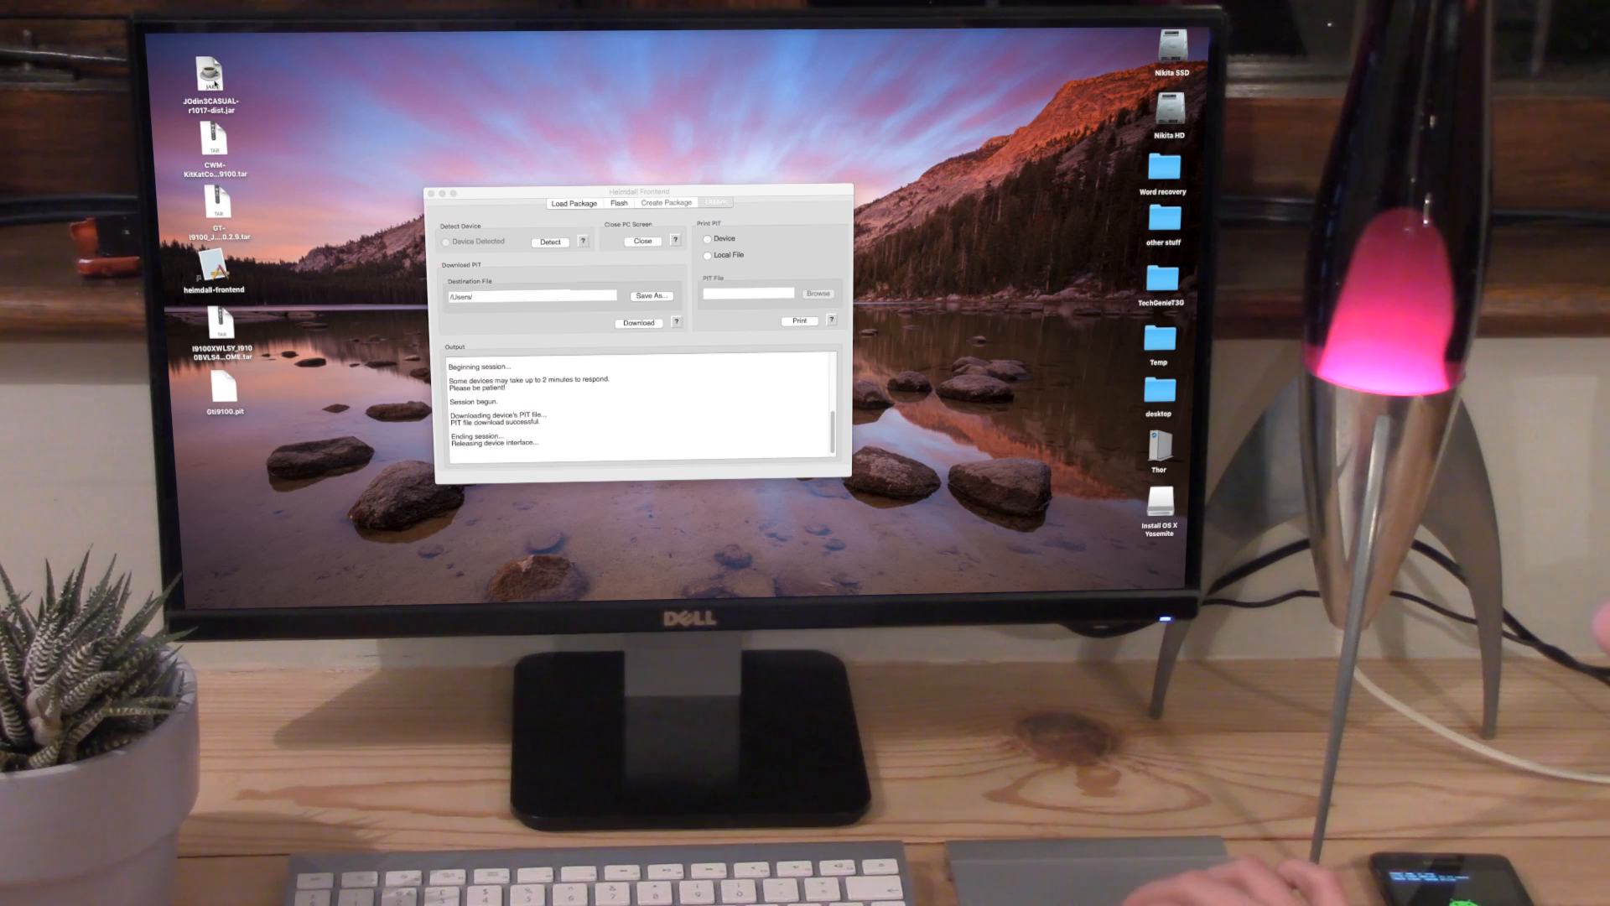
# Step: Load the downloaded .pit file from the Desktop into JOdin3's PIT field
pyautogui.click(212, 77)
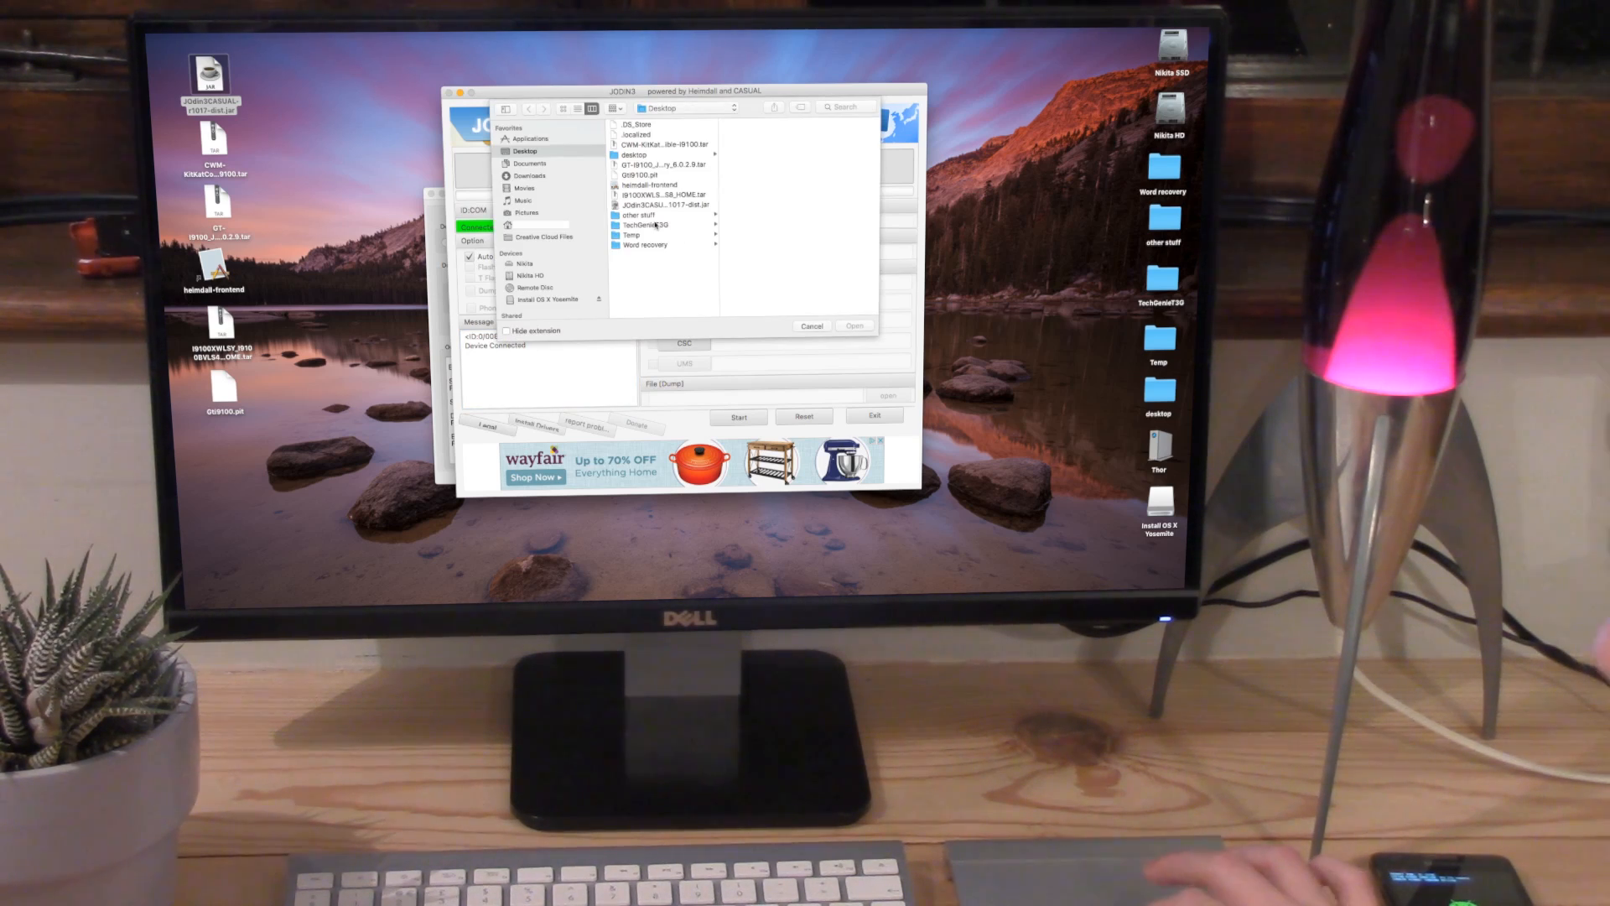
pyautogui.click(641, 174)
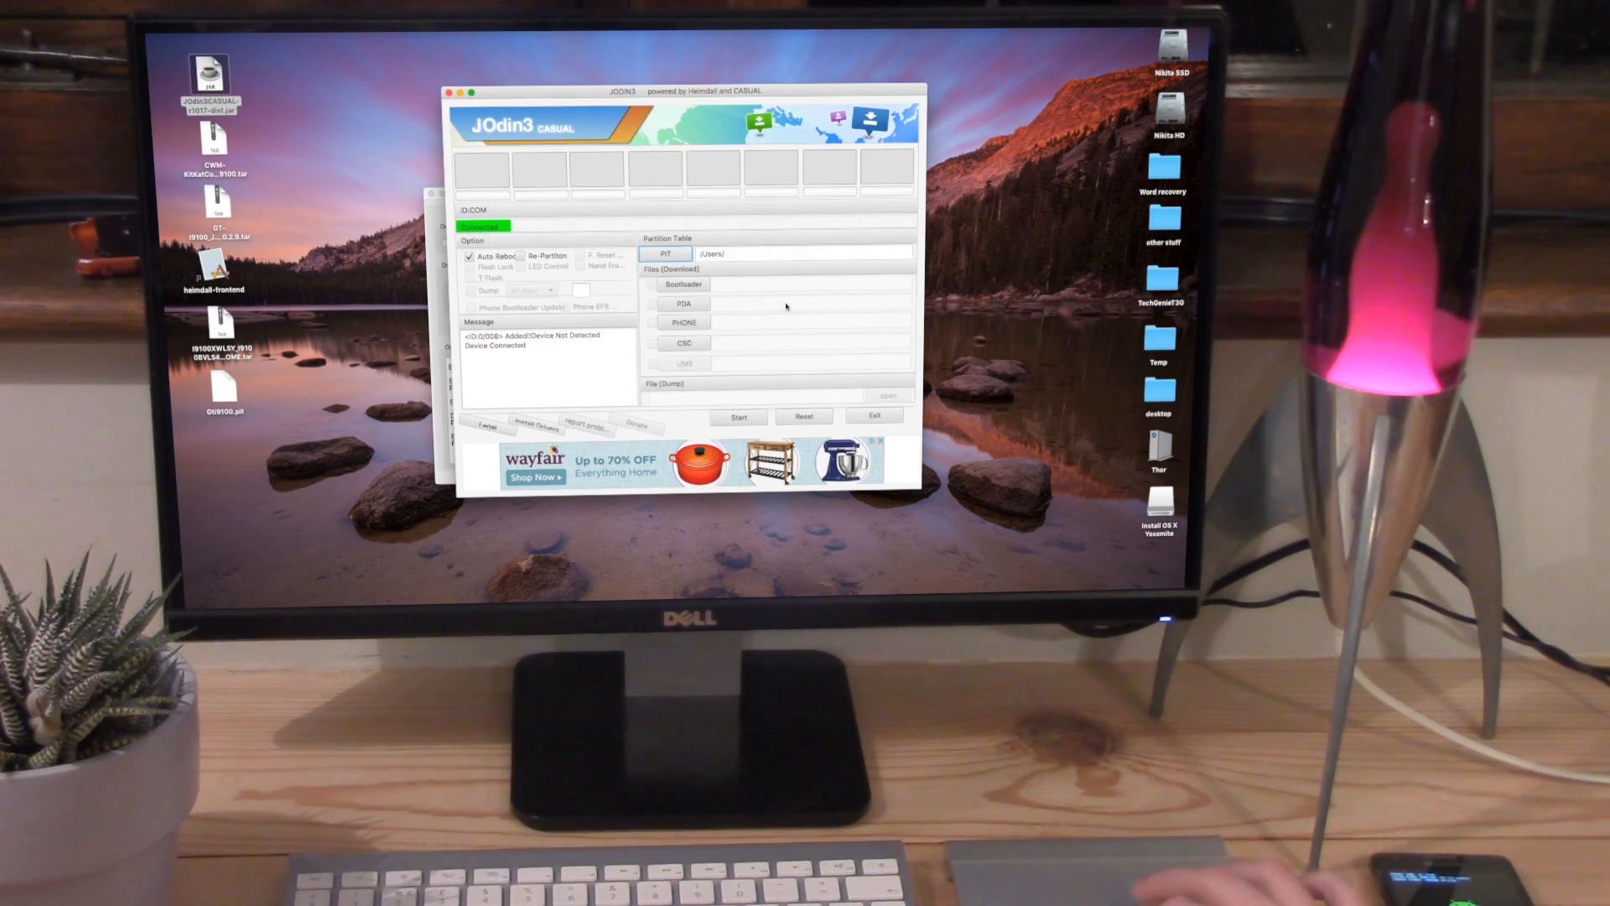
# Step: Load CWM-KitKatCompatible-i9100.tar from the Desktop into the PDA slot
pyautogui.click(685, 304)
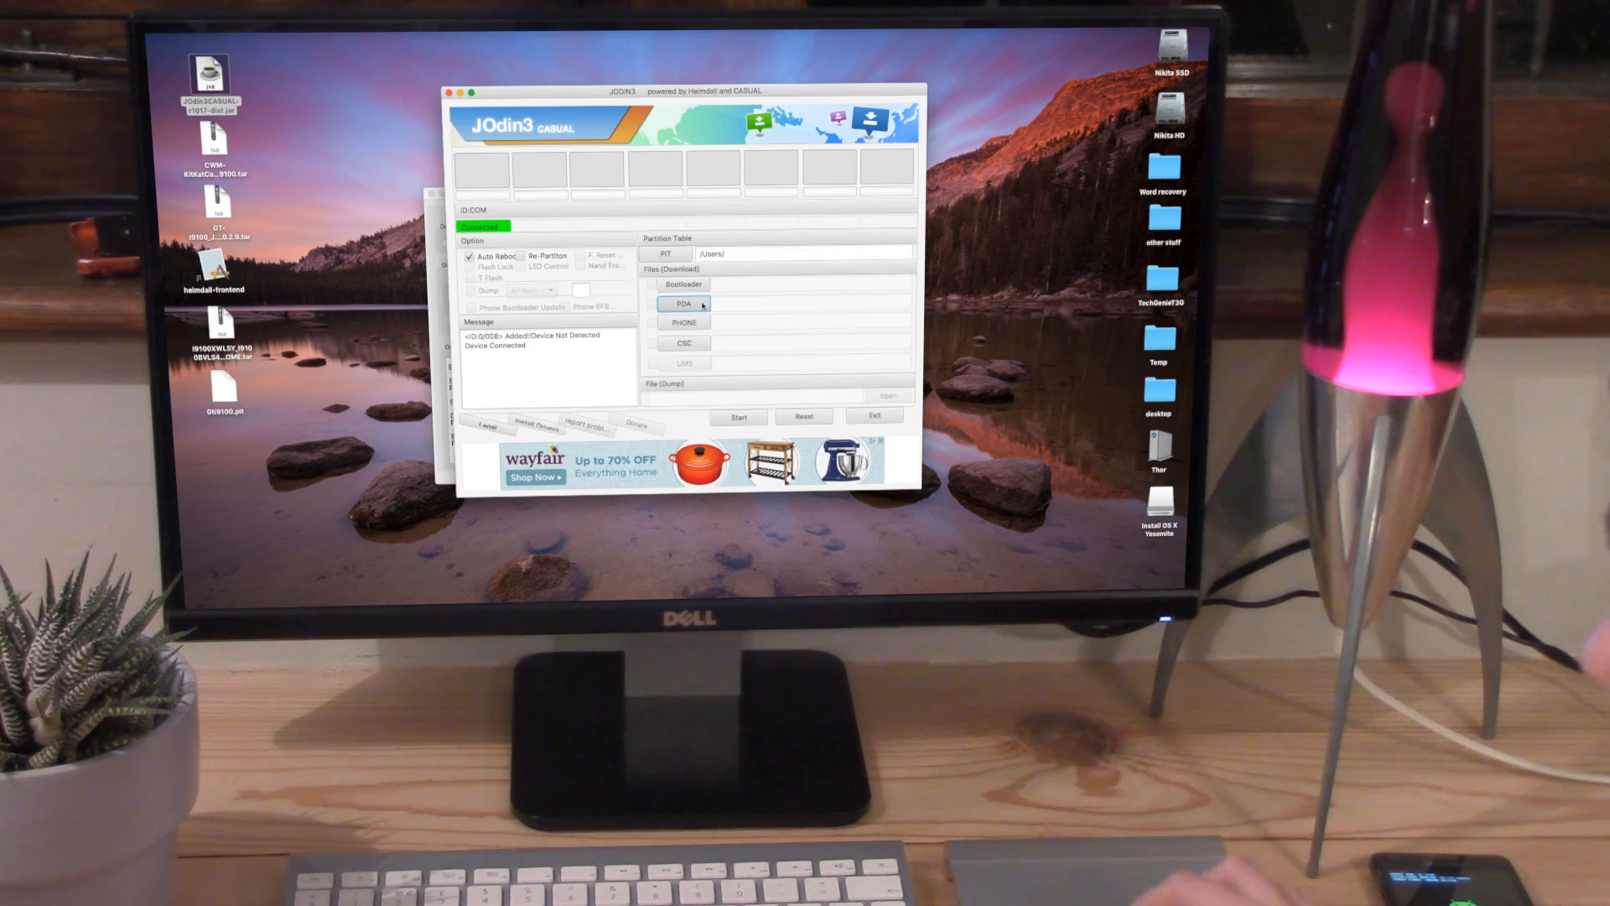
pyautogui.click(685, 302)
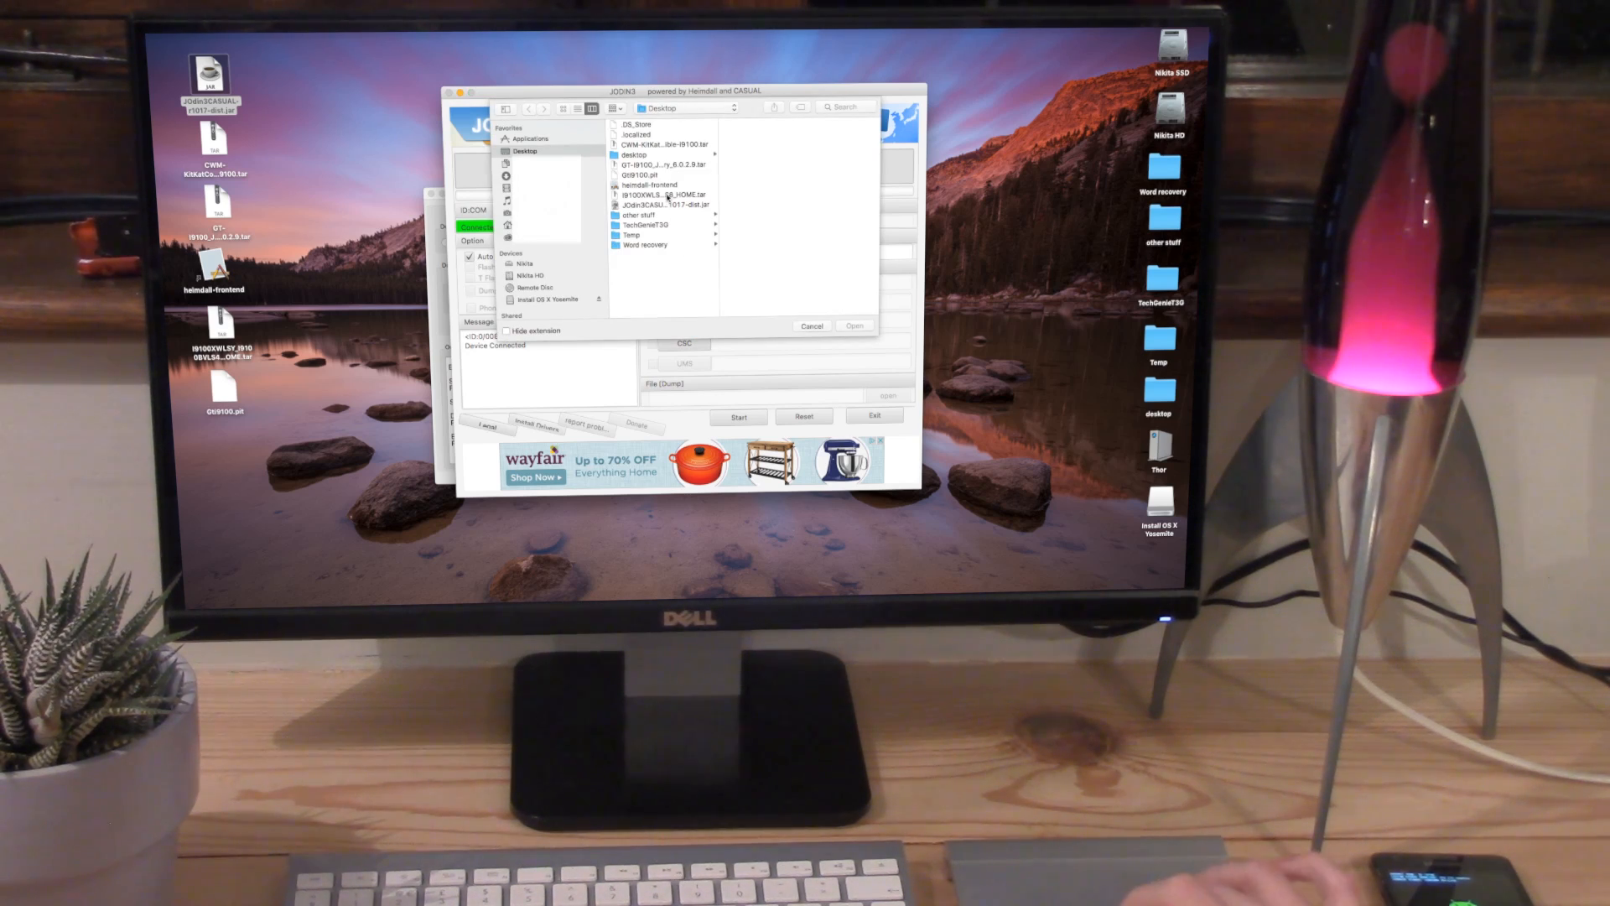
pyautogui.click(660, 144)
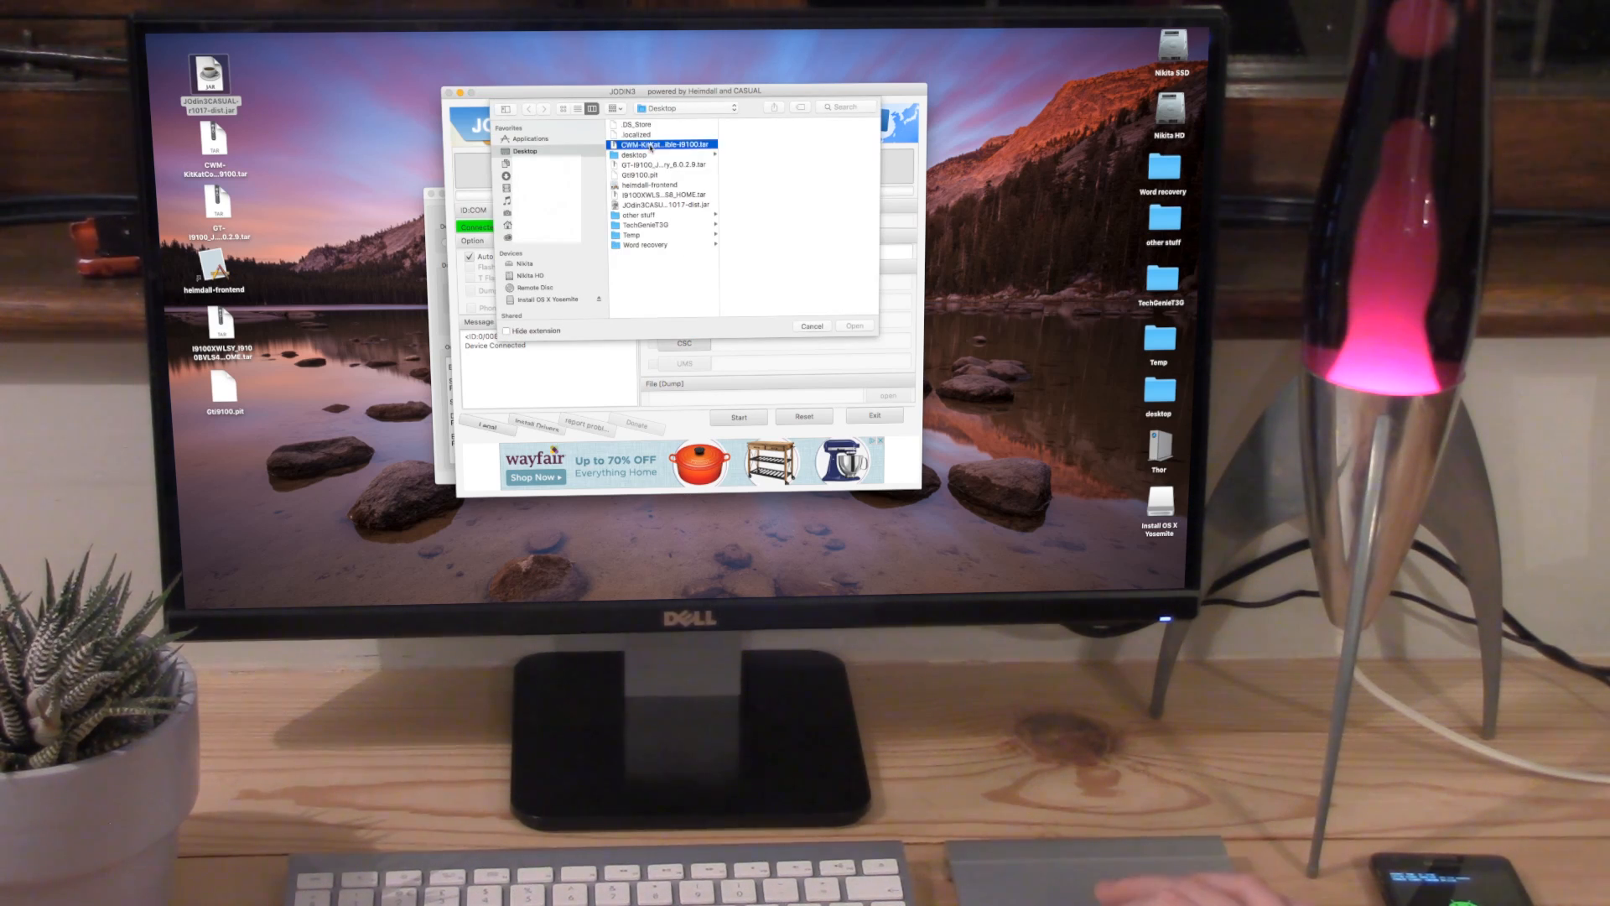
pyautogui.click(665, 143)
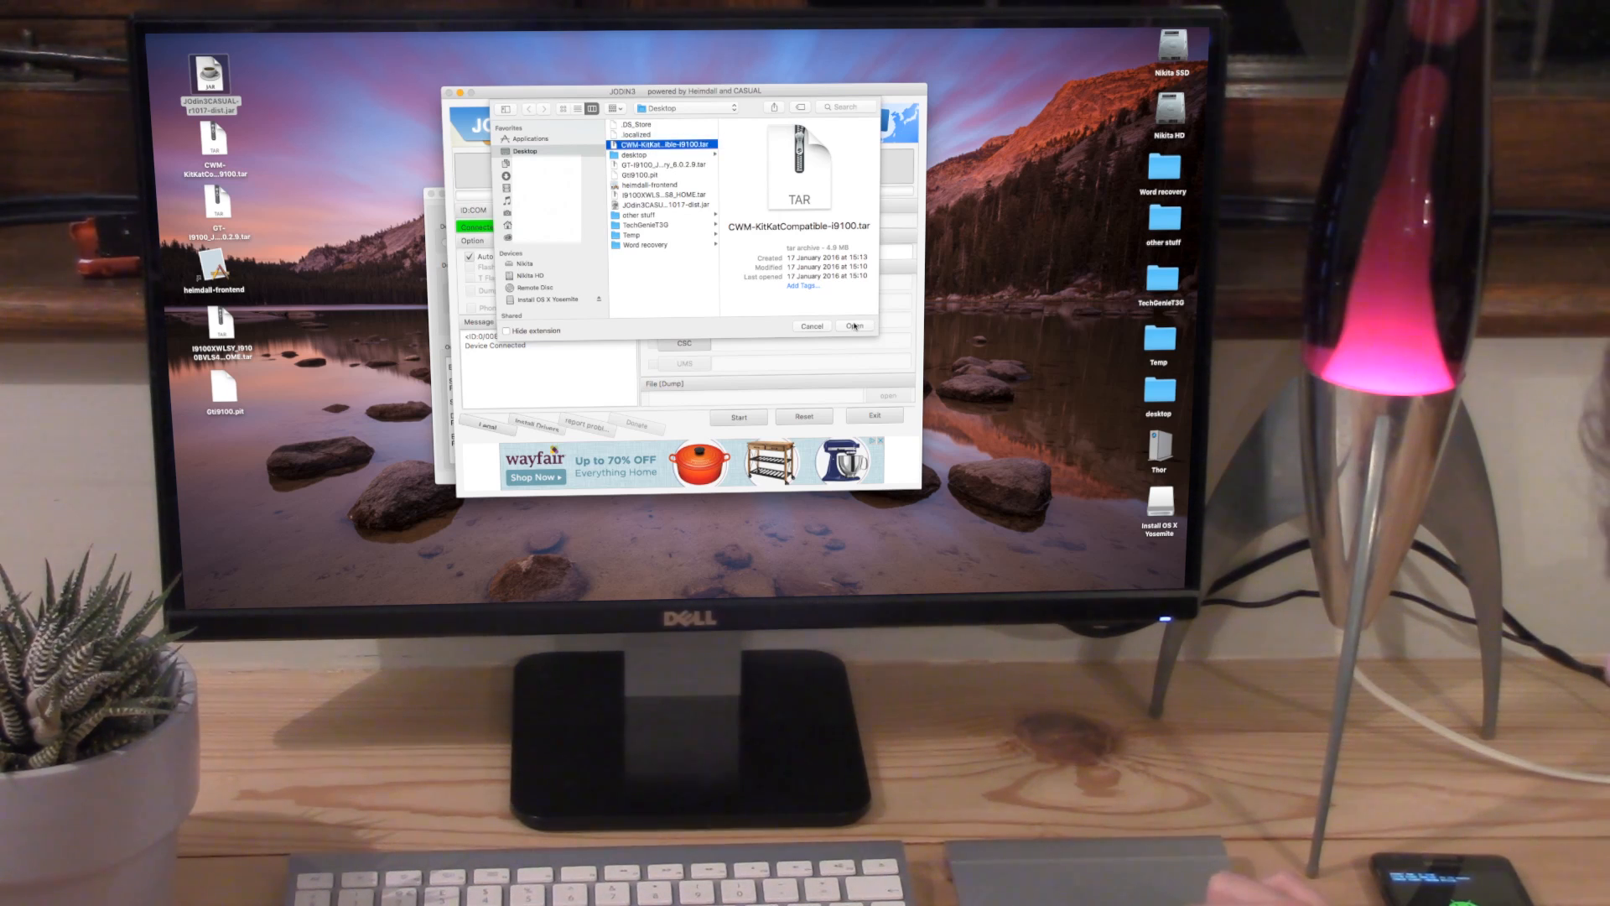
pyautogui.click(854, 326)
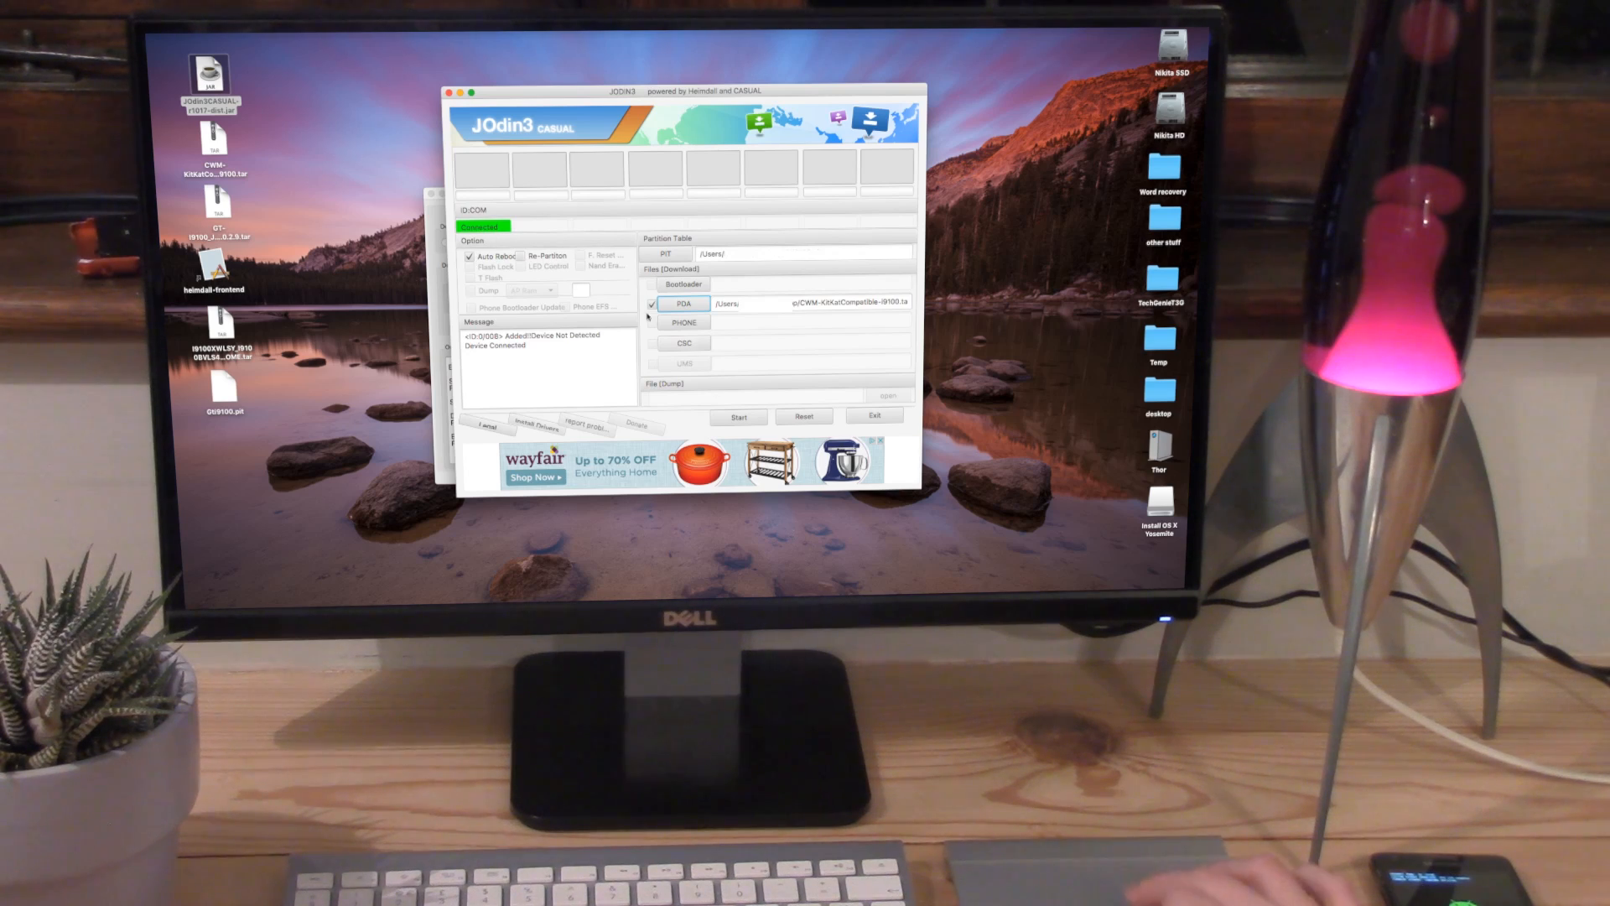
# Step: Start the flash so JOdin3 writes the ClockworkMod recovery to the phone
pyautogui.click(737, 416)
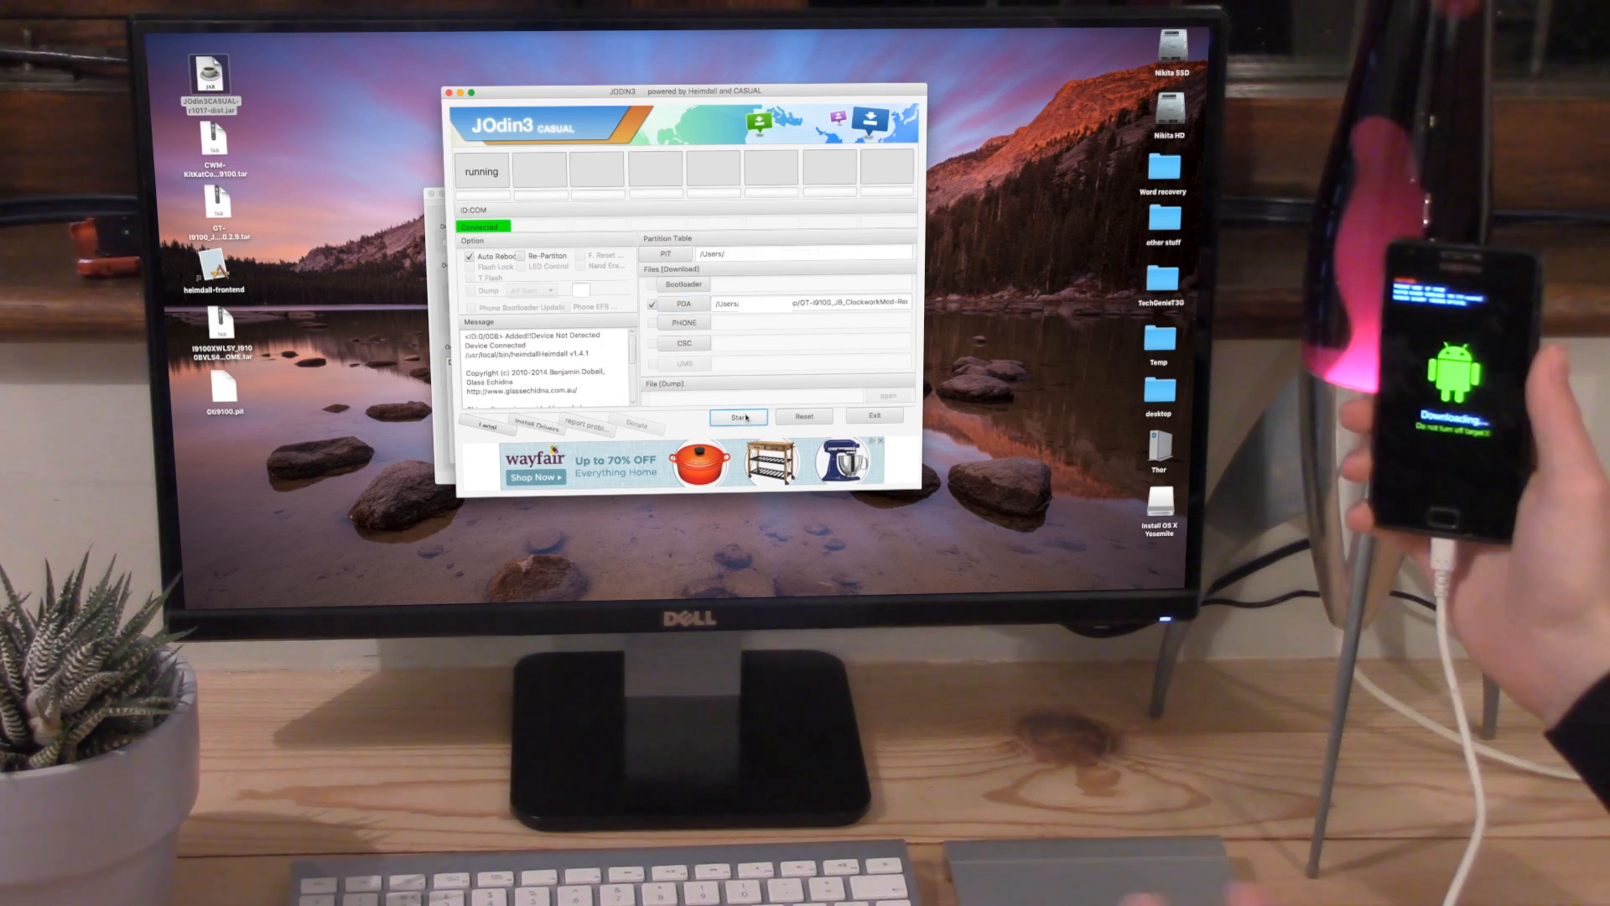
pyautogui.click(738, 416)
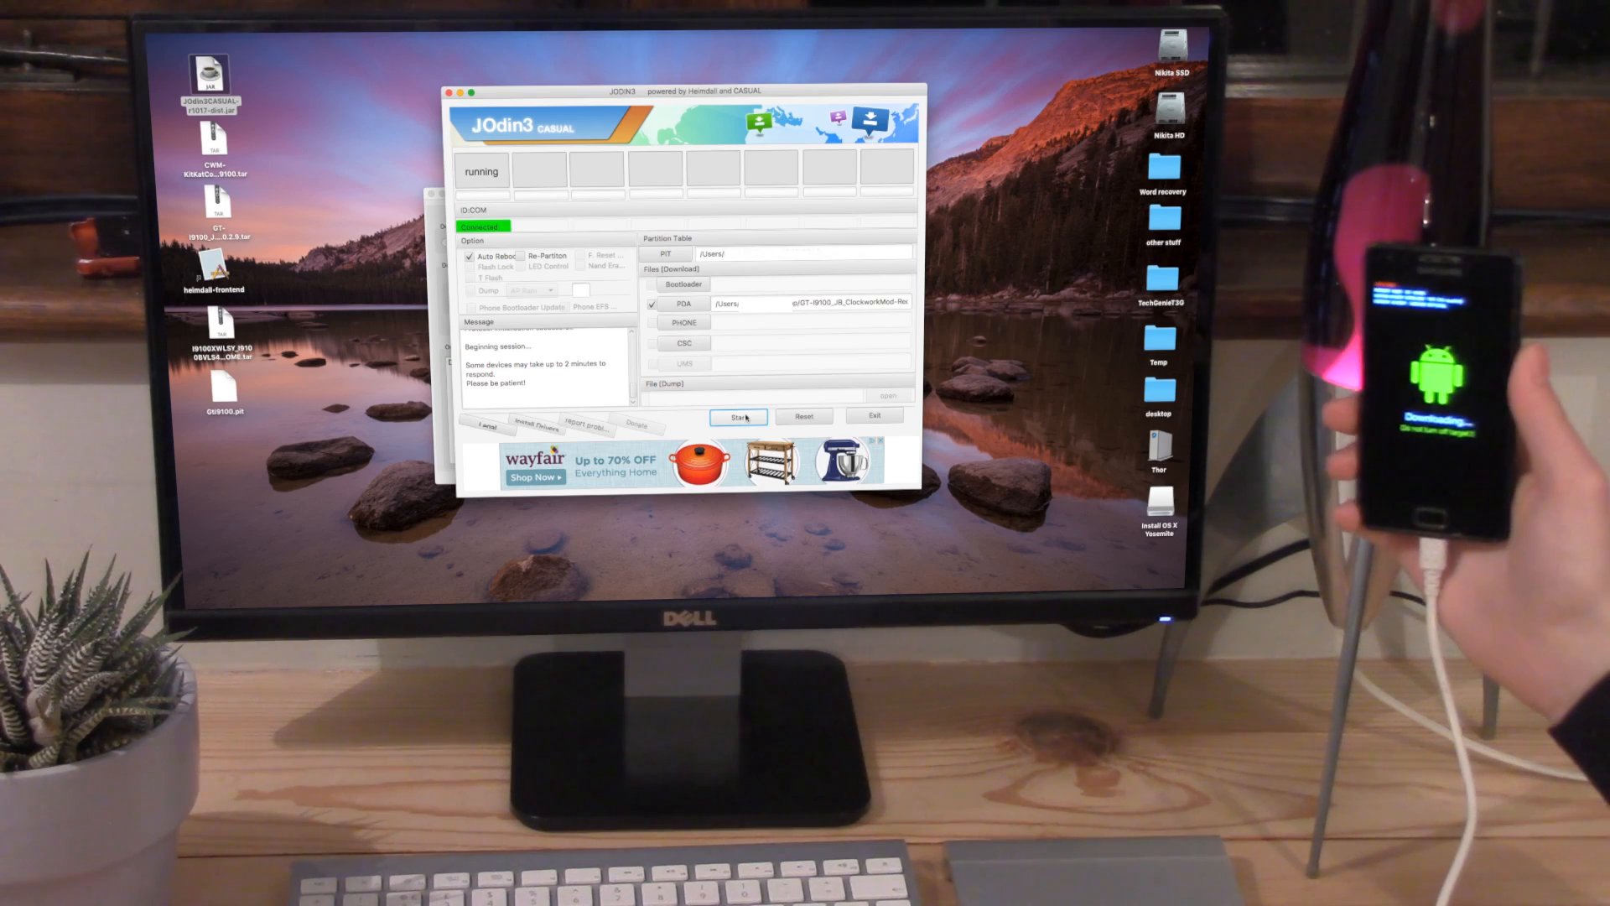